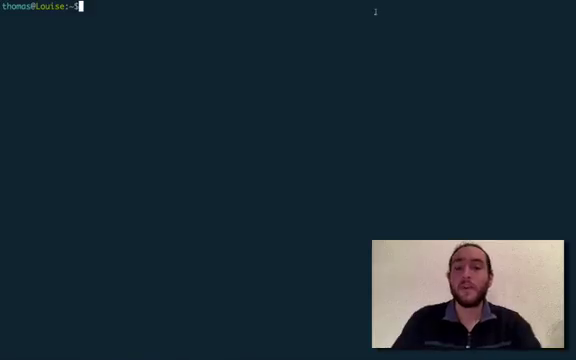
- Enter the shell command vim ~/.vimrc to edit the Vim configuration file
{"action": "type", "text": "vim ~/.vimrc"}
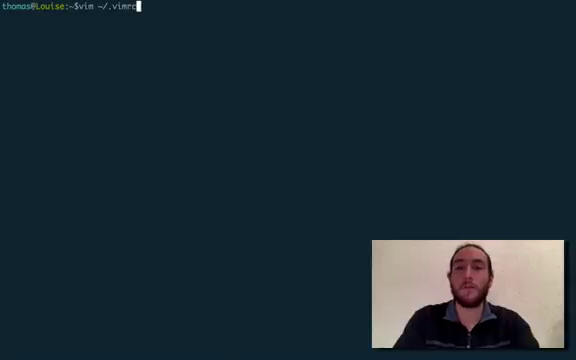
- Launch Vim on the new ~/.vimrc and enter insert mode to write the mapping
{"action": "key", "text": "Return"}
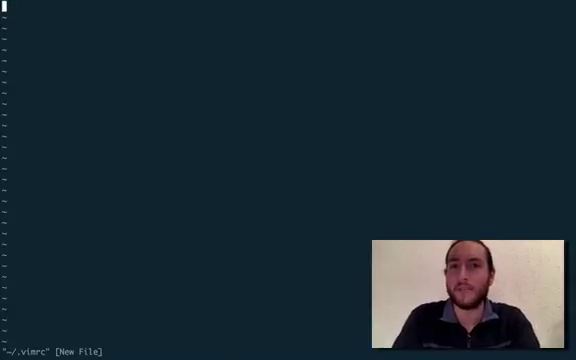
{"action": "key", "text": "i"}
{"action": "type", "text": "nnoremap <C-w> :wq"}
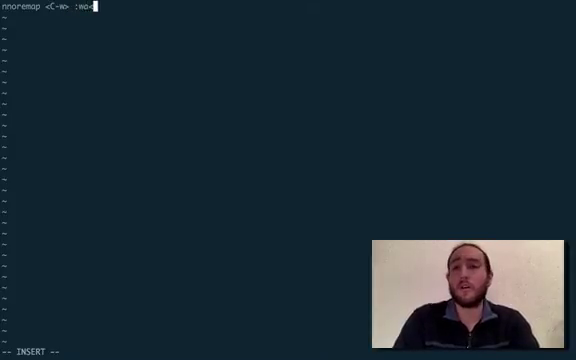
- Finish the save mapping so it ends with :w<CR>
{"action": "type", "text": "<CR>"}
{"action": "left_click", "coordinate": [30, 350]}
{"action": "type", "text": ":q"}
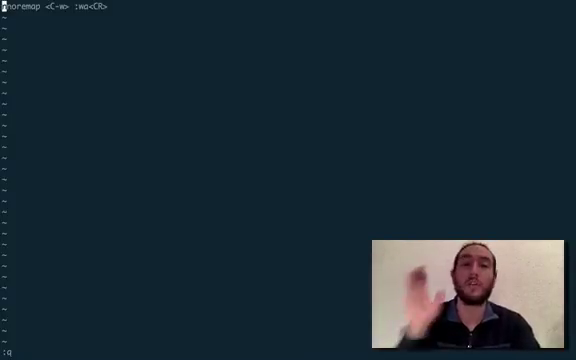
- Add the line let mapleader = "\<Space>" above the mapping
{"action": "key", "text": "i"}
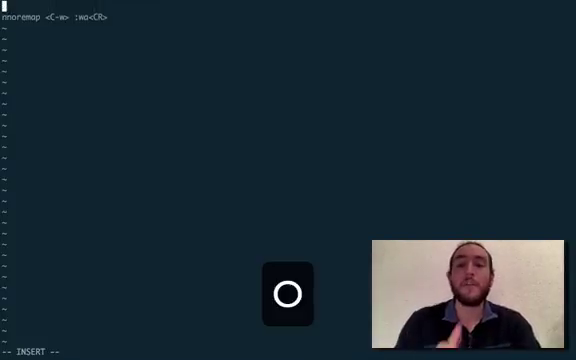
{"action": "type", "text": "let"}
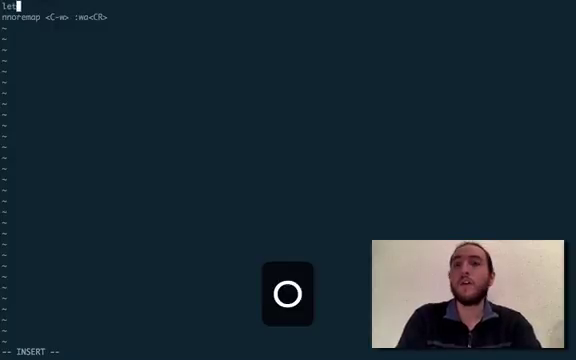
{"action": "type", "text": "mapleader = '"}
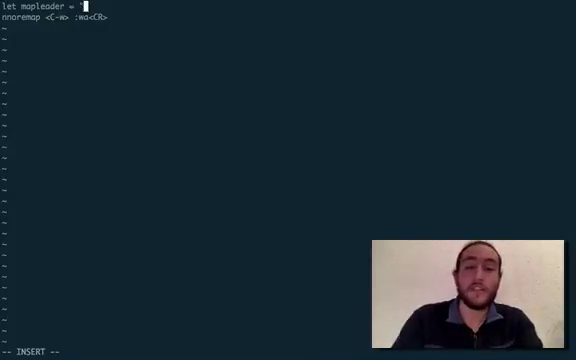
{"action": "type", "text": "<Space>"}
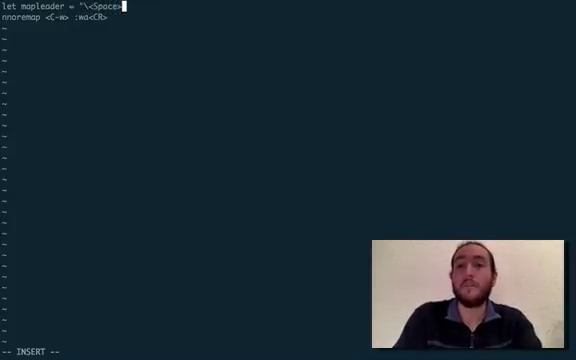
{"action": "type", "text": "\""}
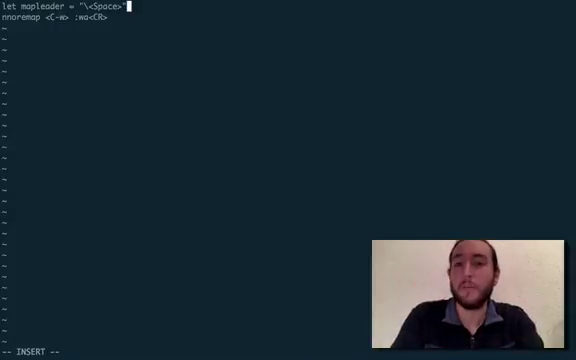
- Replace <C-w> in the save mapping with <leader> so leader-w runs :w
{"action": "key", "text": "Escape"}
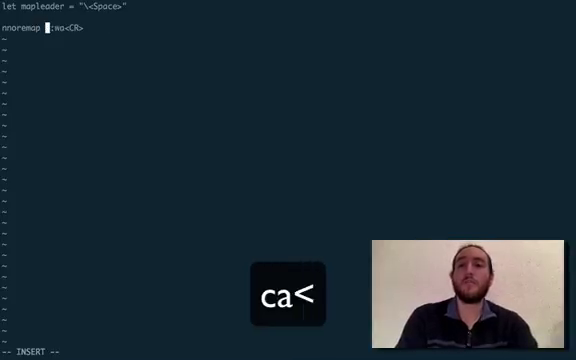
{"action": "type", "text": "<leader>w"}
{"action": "left_click", "coordinate": [60, 352]}
{"action": "type", "text": ":vsp"}
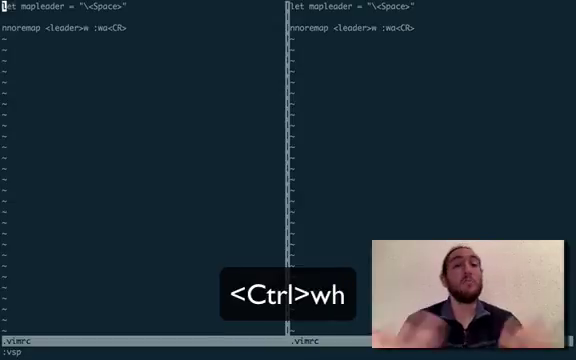
- Trigger the Space-w leader shortcut to save ~/.vimrc in the split view
{"action": "key", "text": "space"}
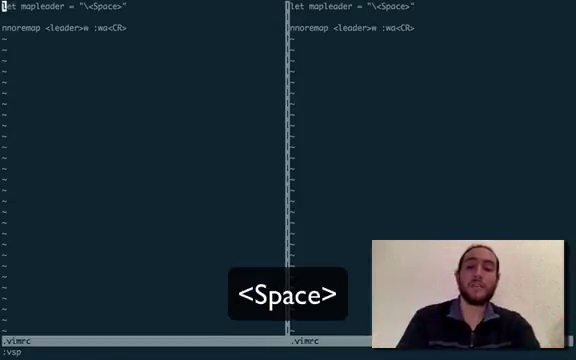